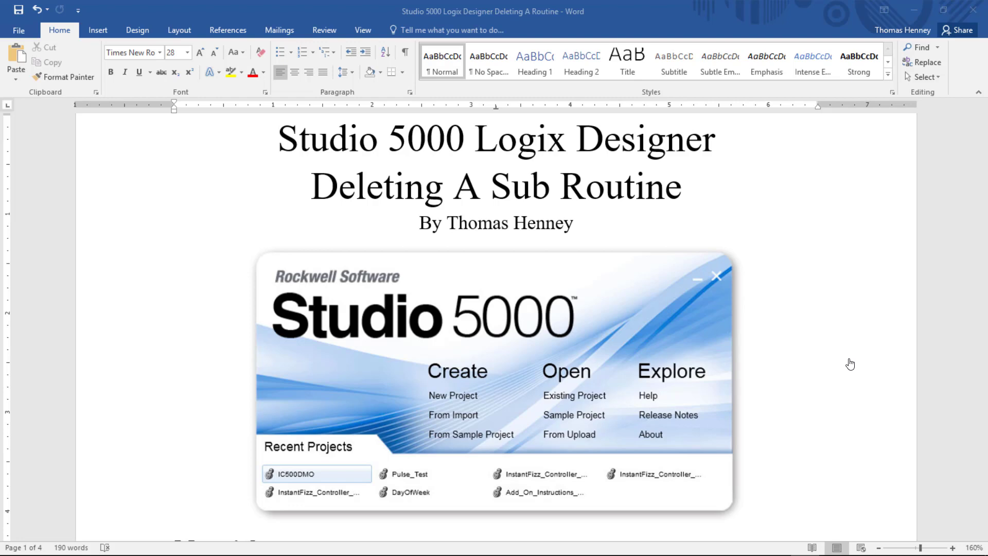
mouse_move(855, 358)
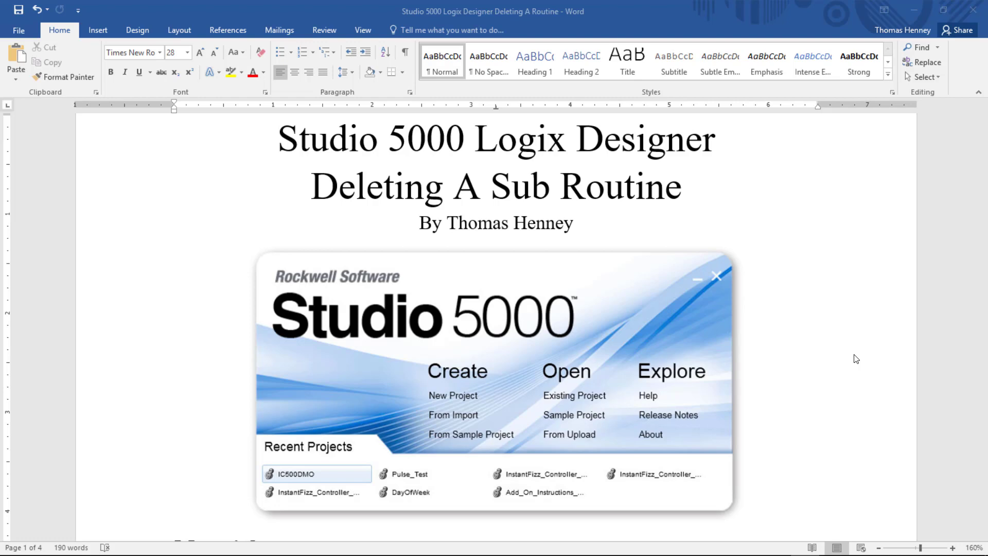
mouse_move(859, 358)
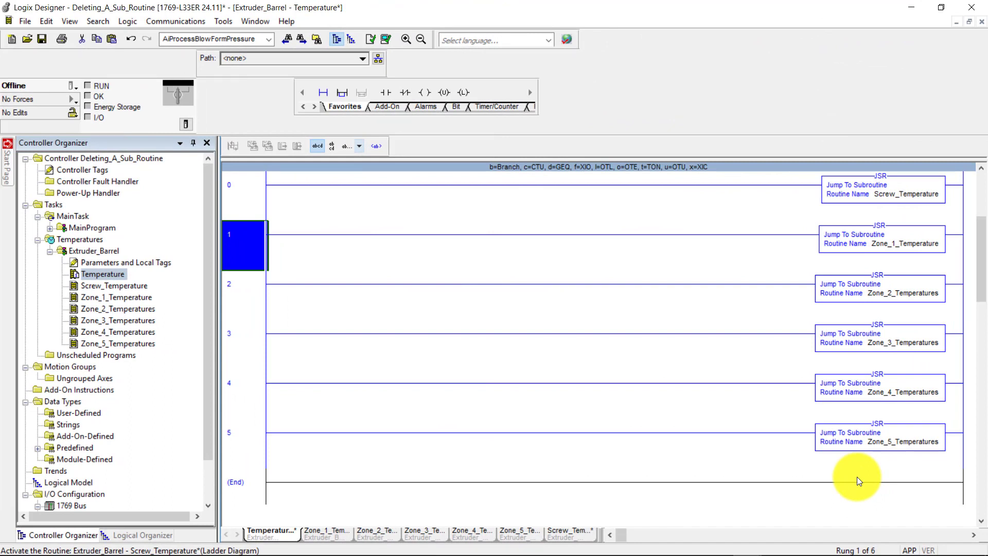
mouse_move(819, 453)
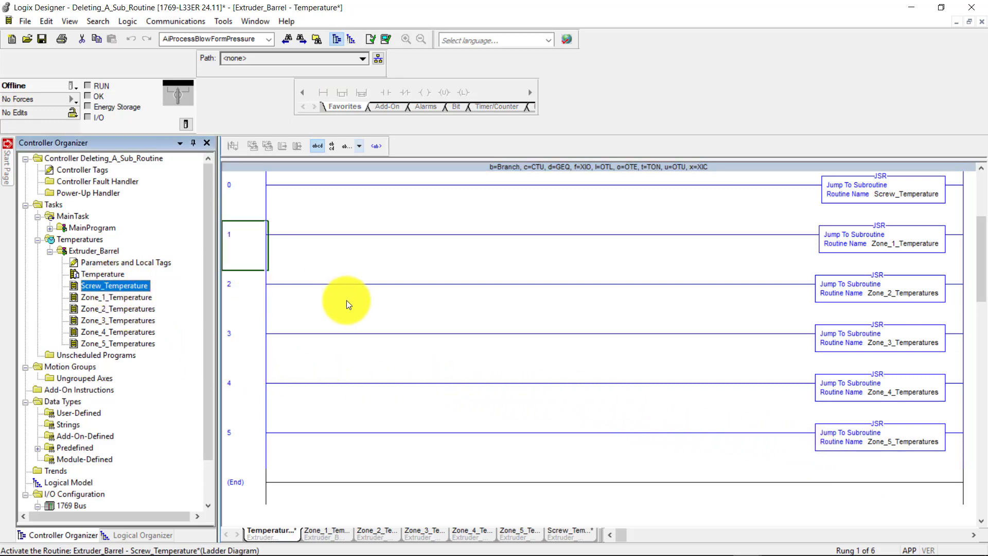
mouse_move(241, 312)
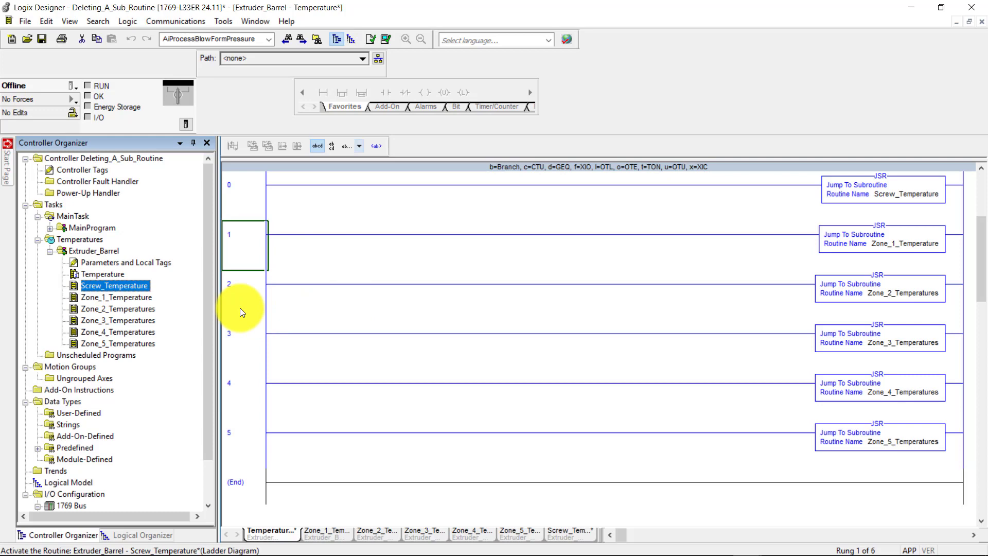
Delete the Screw_Temperature routine from Extruder_Barrel via the Controller Organizer and confirm.
right_click(115, 285)
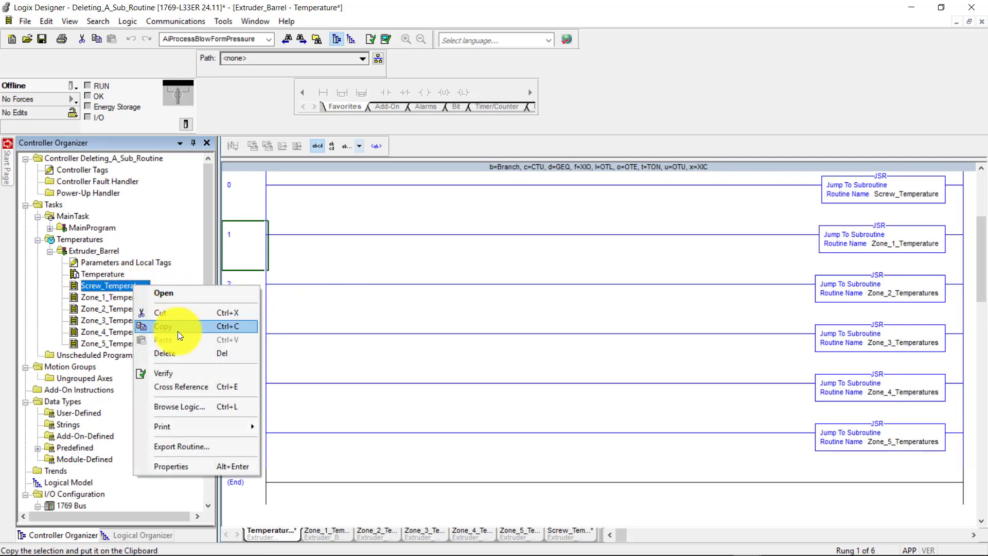
mouse_move(202, 353)
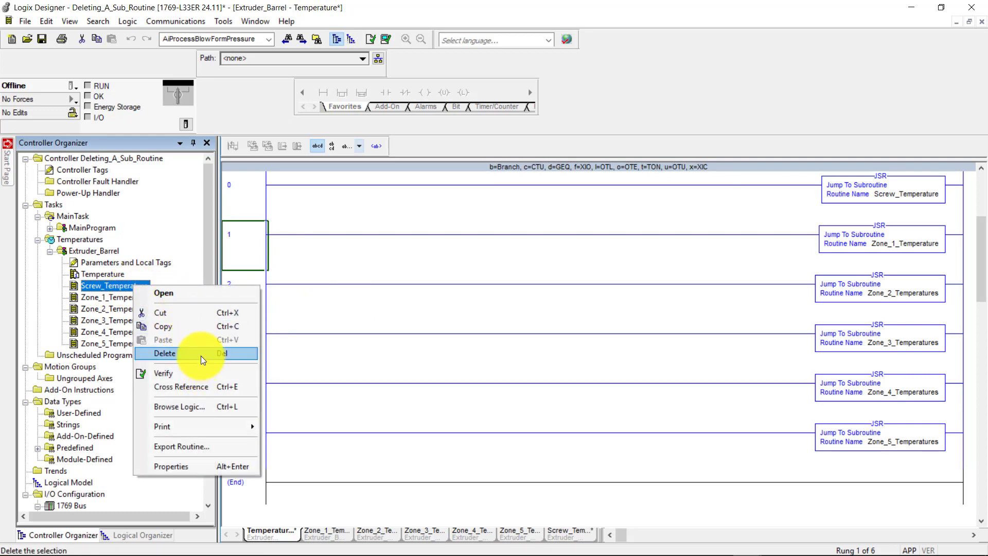
left_click(165, 353)
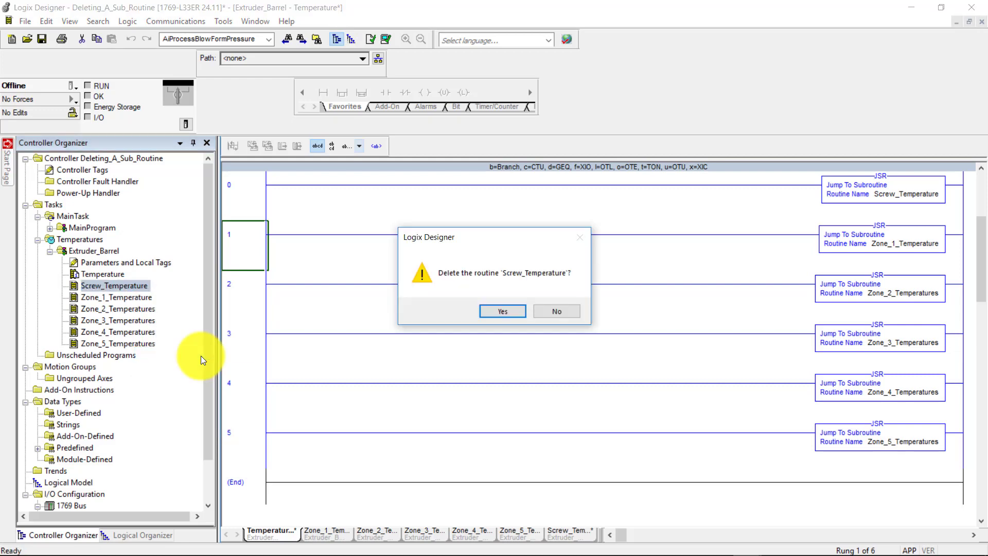
mouse_move(459, 282)
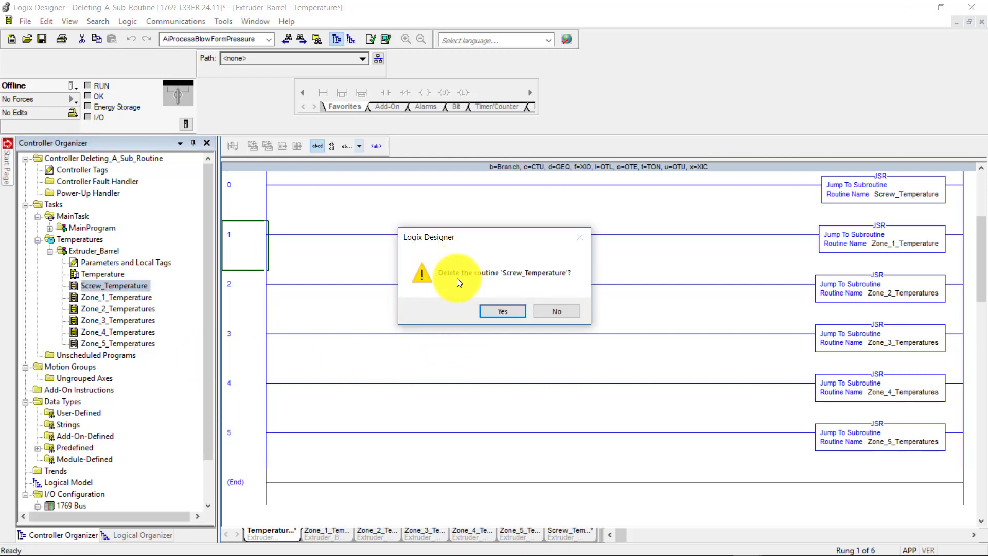
mouse_move(514, 284)
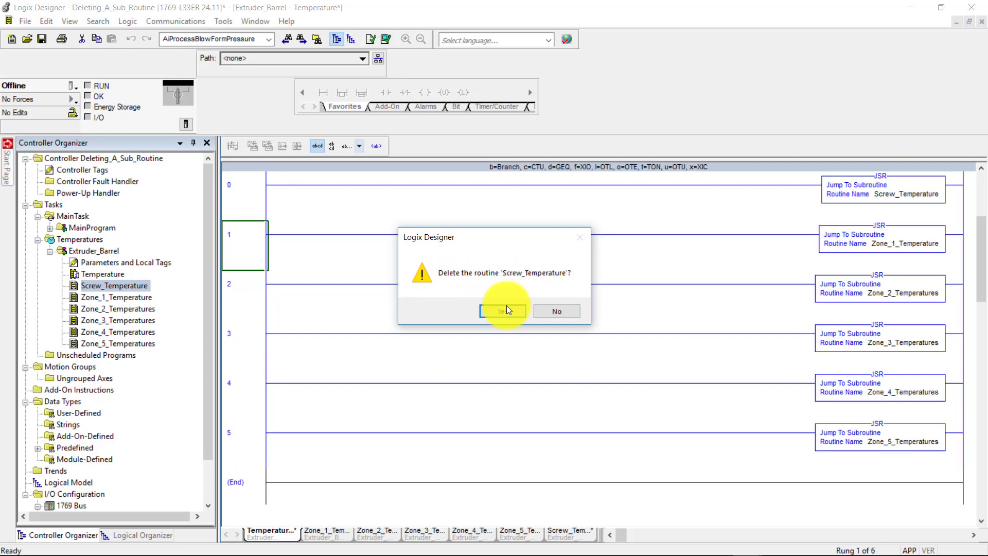
left_click(501, 311)
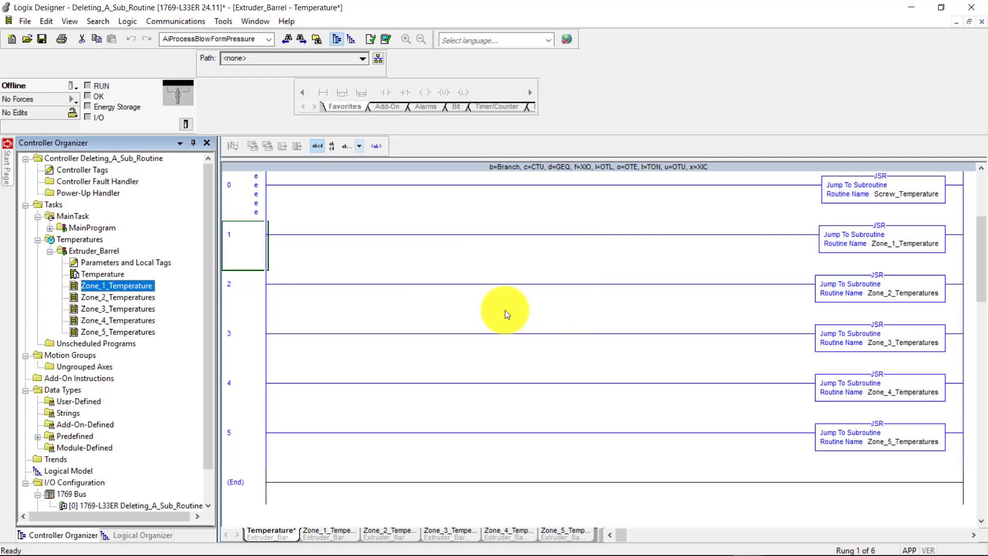
mouse_move(160, 281)
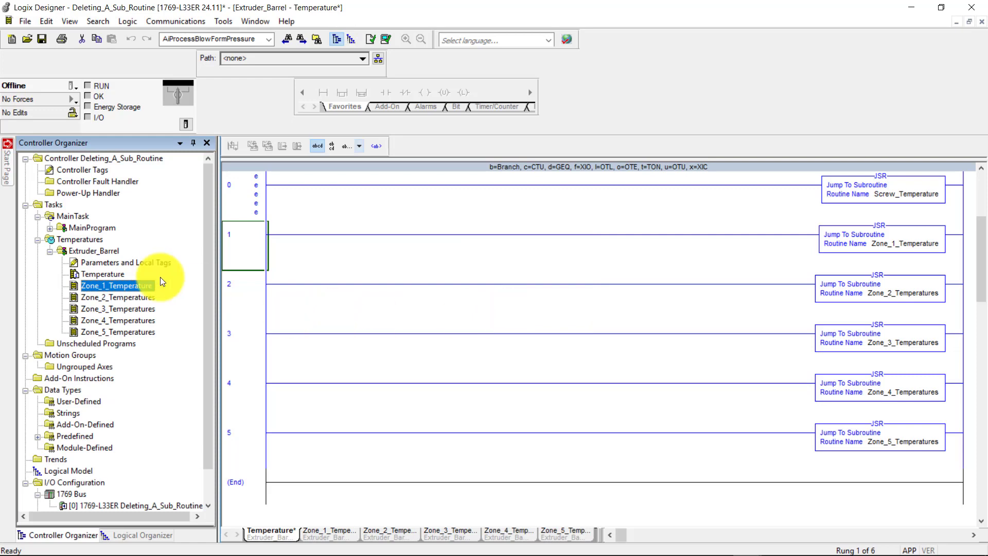
left_click(103, 274)
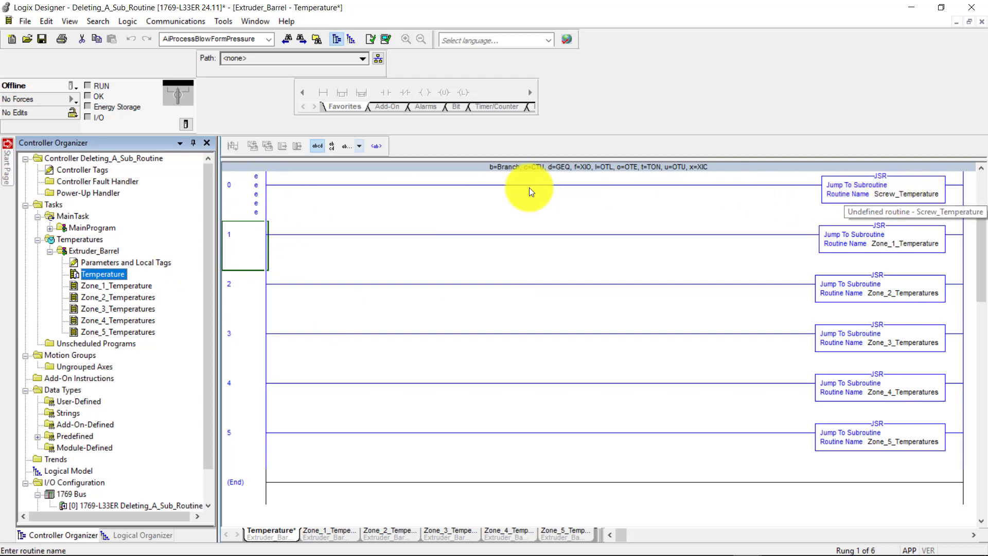
left_click(255, 184)
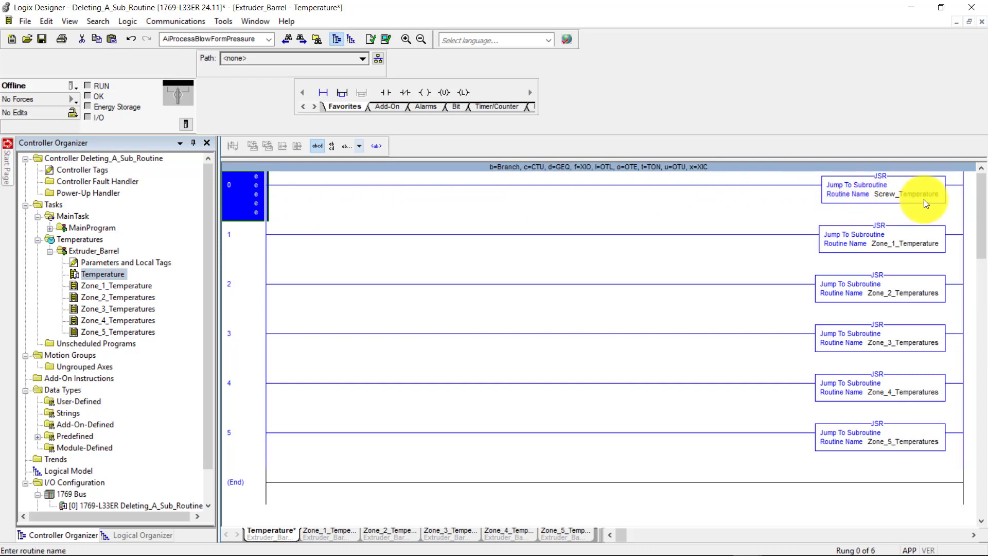
mouse_move(926, 202)
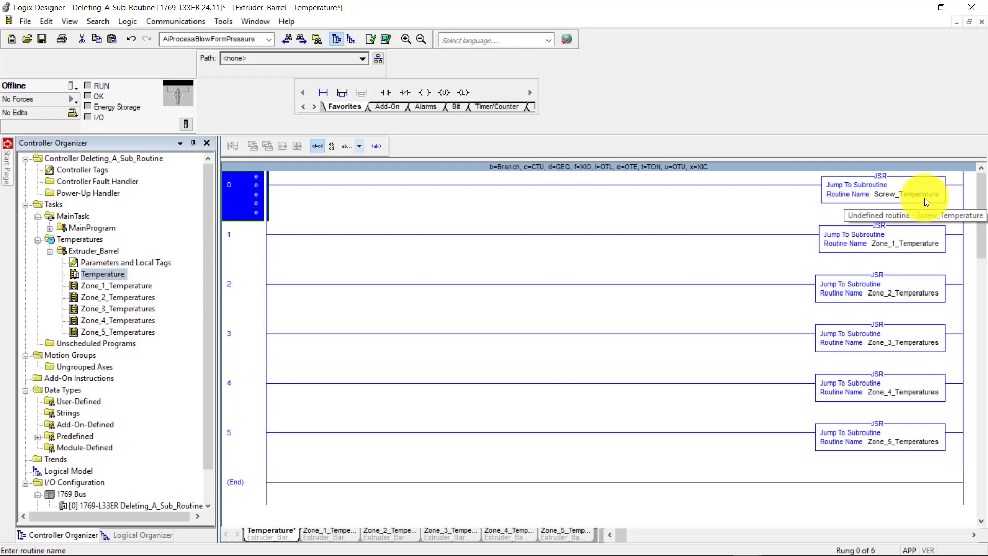
mouse_move(387, 39)
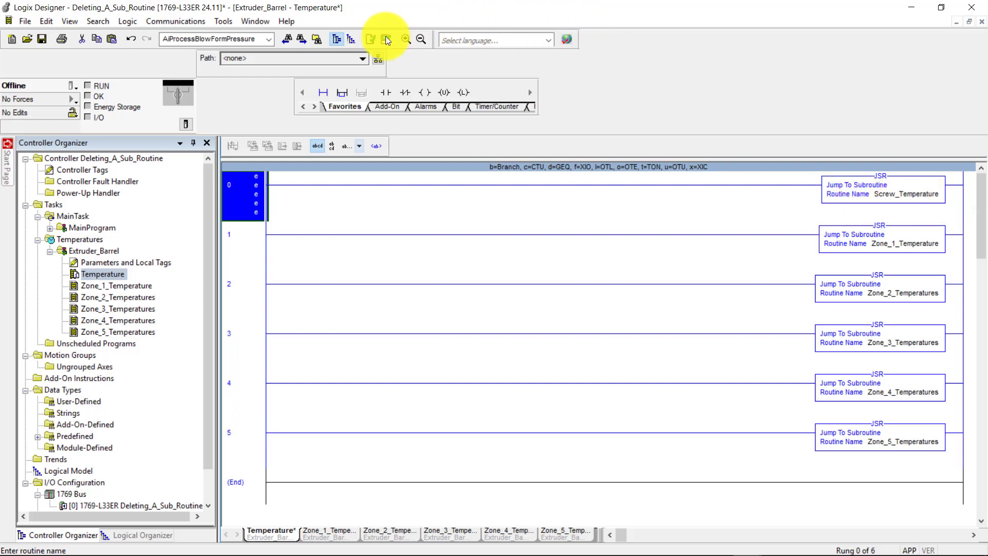
Verify the Temperature routine, surfacing the unknown-routine error on rung 0.
left_click(386, 40)
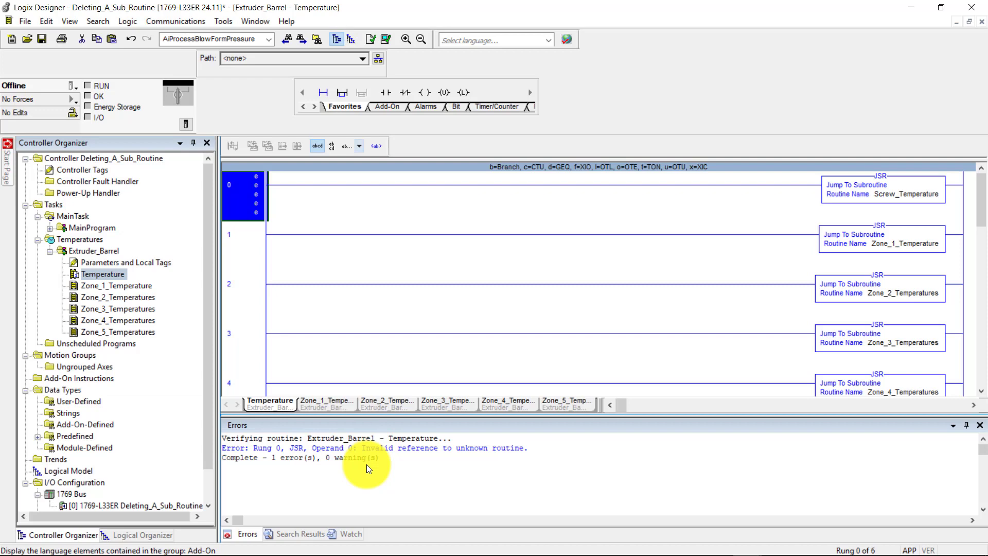
mouse_move(413, 453)
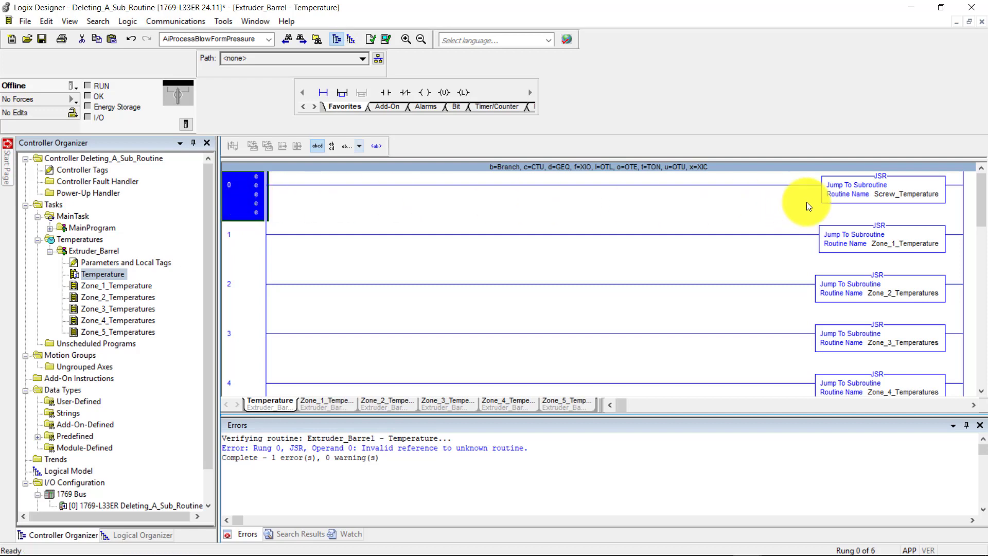
mouse_move(287, 202)
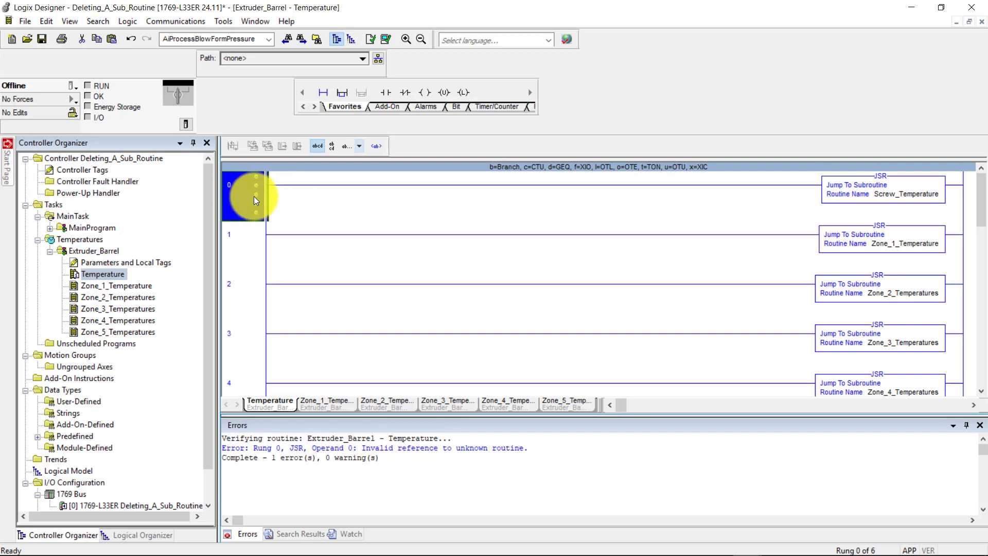
Delete rung 0, the JSR to Screw_Temperature, leaving the Zone 1–5 calls.
right_click(246, 196)
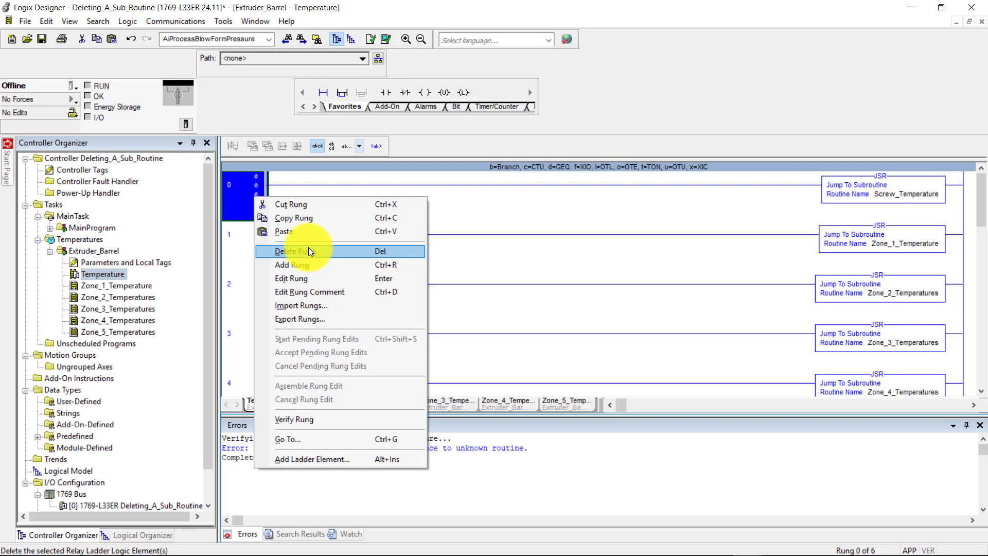
left_click(294, 251)
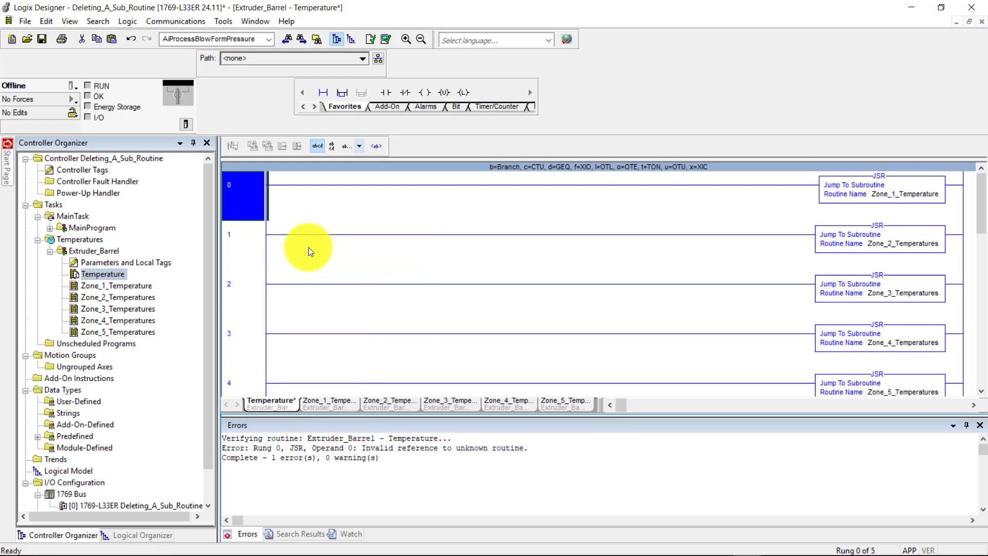
mouse_move(851, 359)
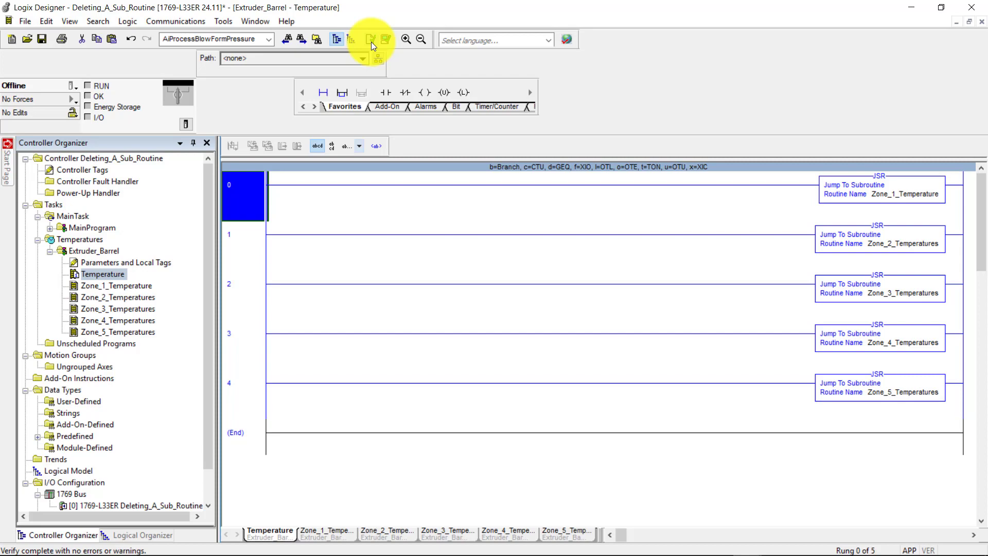
mouse_move(757, 111)
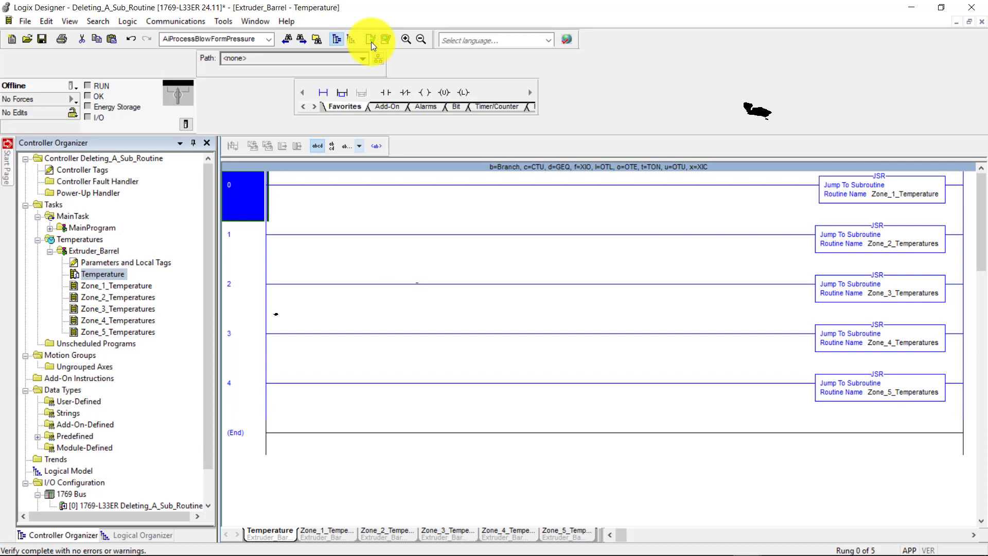